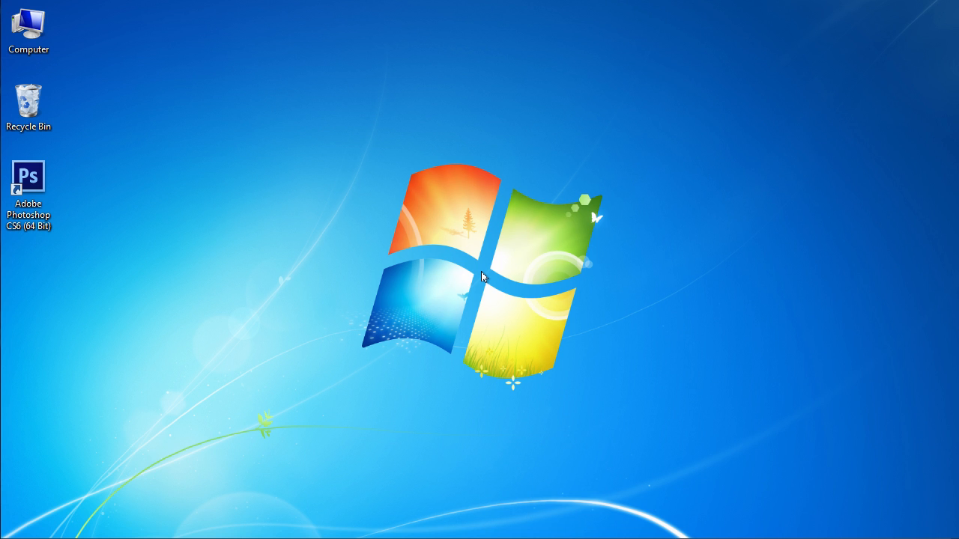
- Launch Photoshop CS6 and open the forest photo from My Pictures
double_click(28, 177)
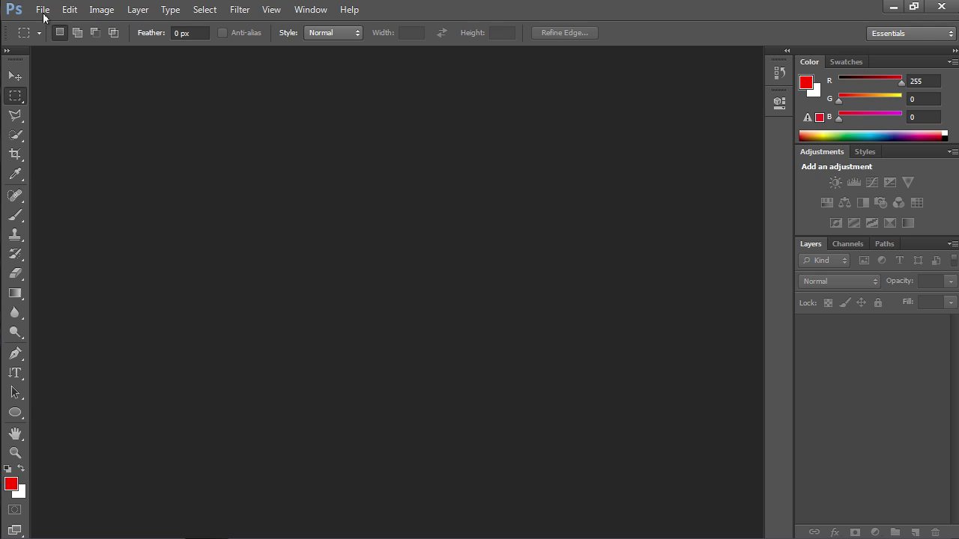
left_click(45, 12)
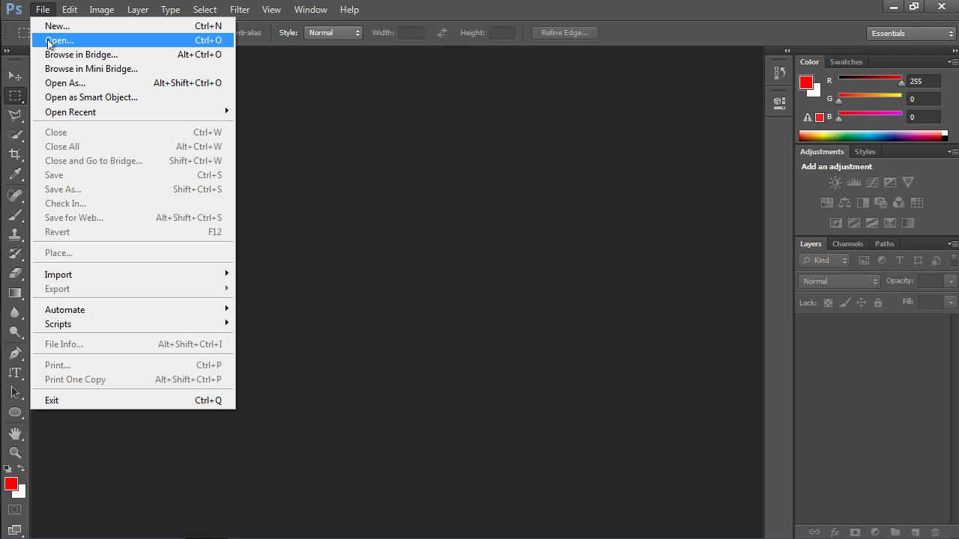
left_click(53, 36)
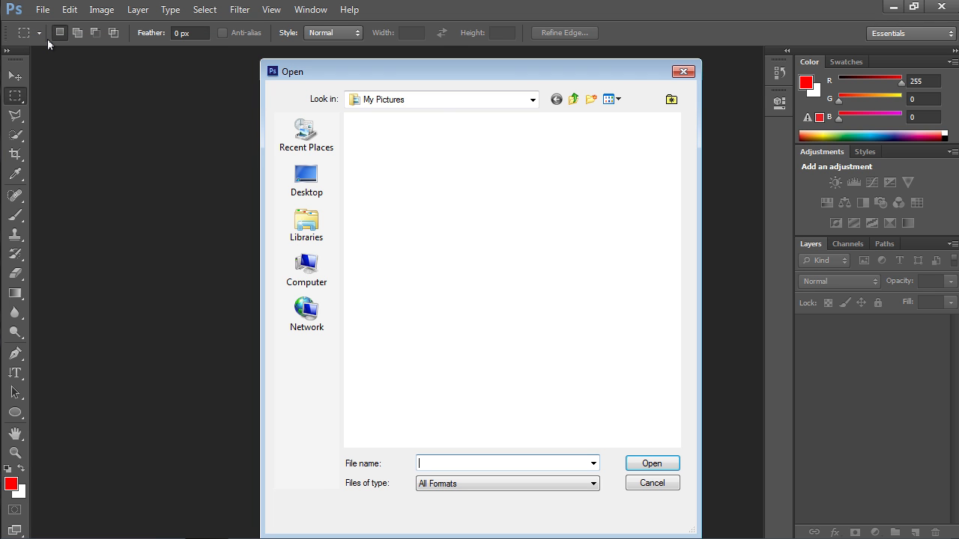
left_click(385, 273)
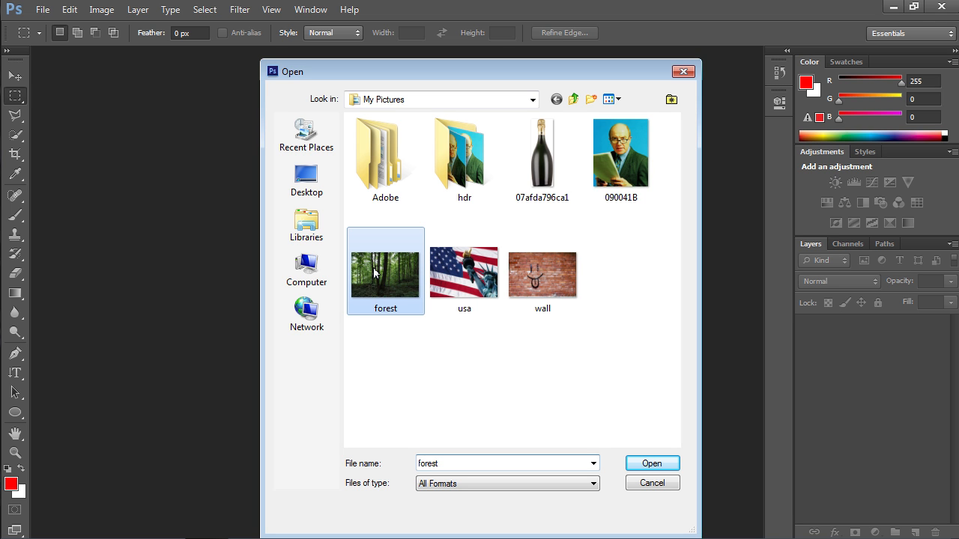
left_click(652, 463)
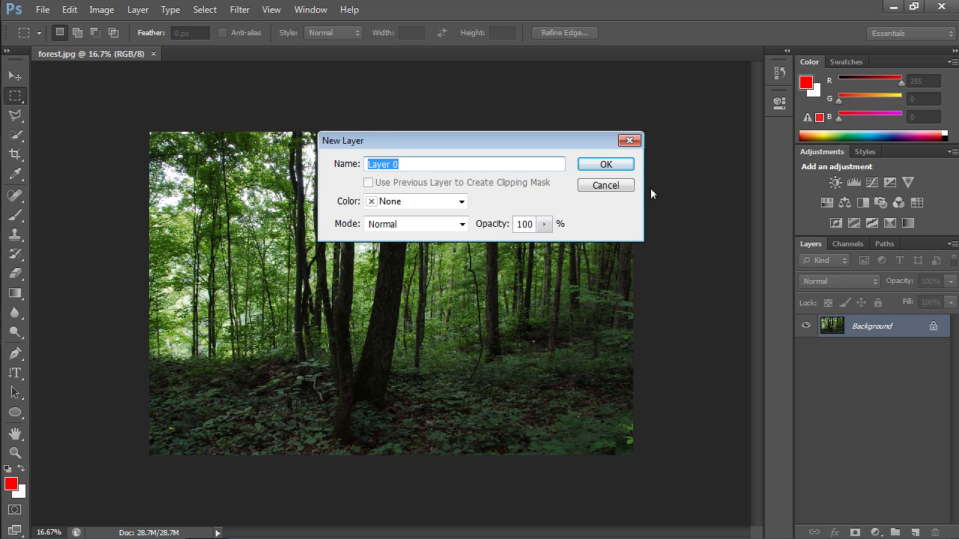
mouse_move(622, 168)
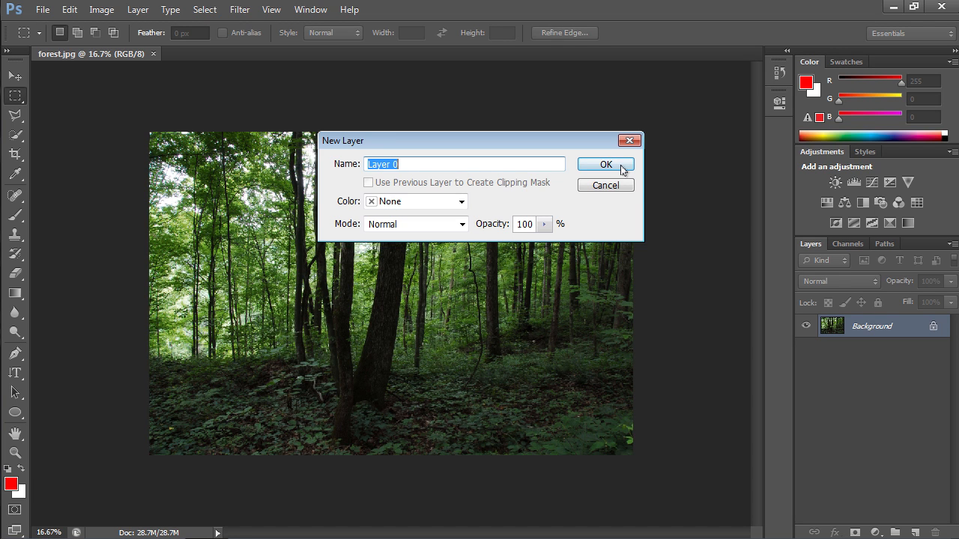
- Confirm the New Layer dialog so the background becomes editable Layer 0
left_click(606, 163)
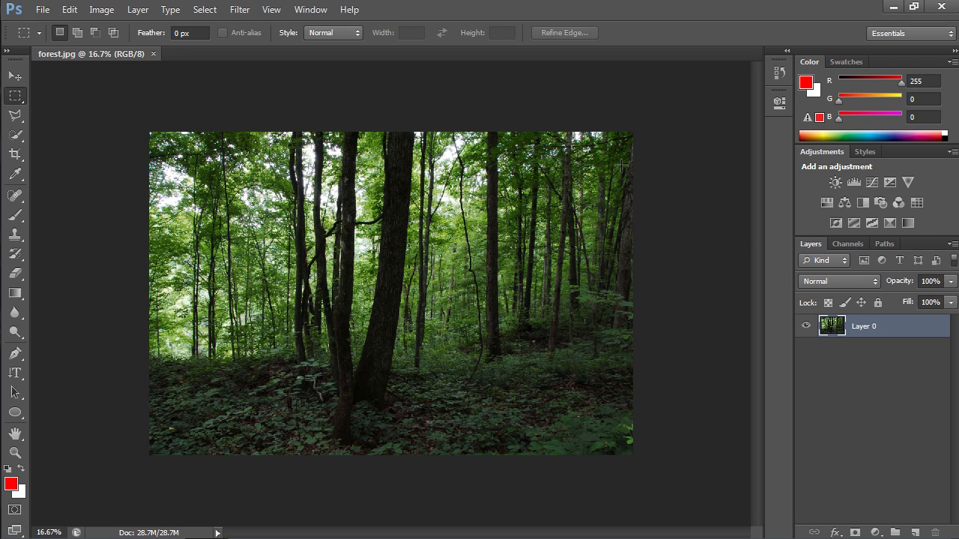
- Duplicate Layer 0 into a Layer 0 copy above the original
right_click(863, 327)
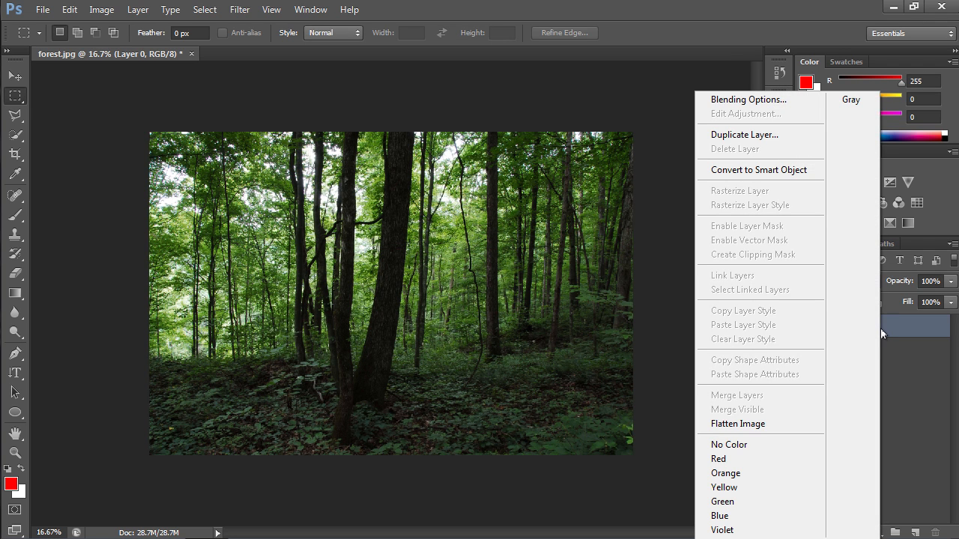
mouse_move(746, 135)
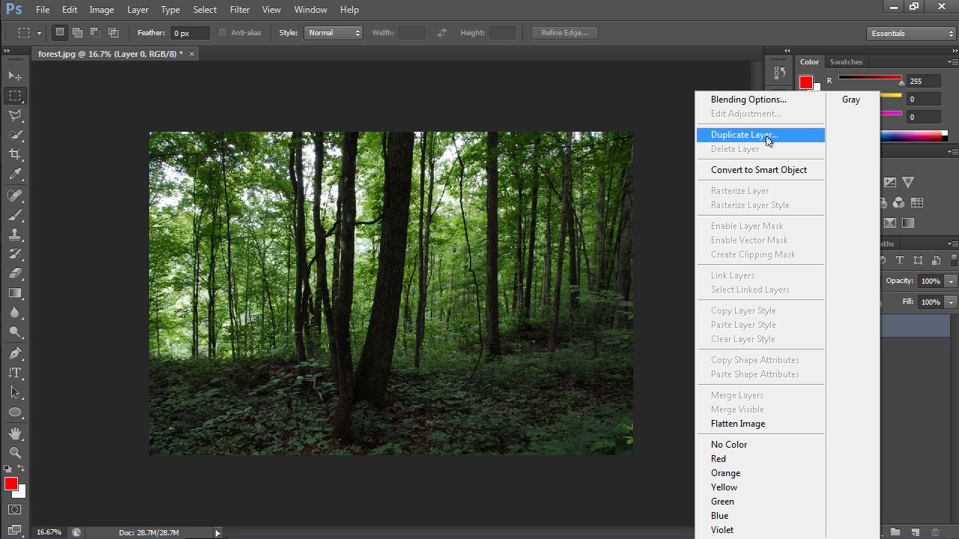
left_click(743, 135)
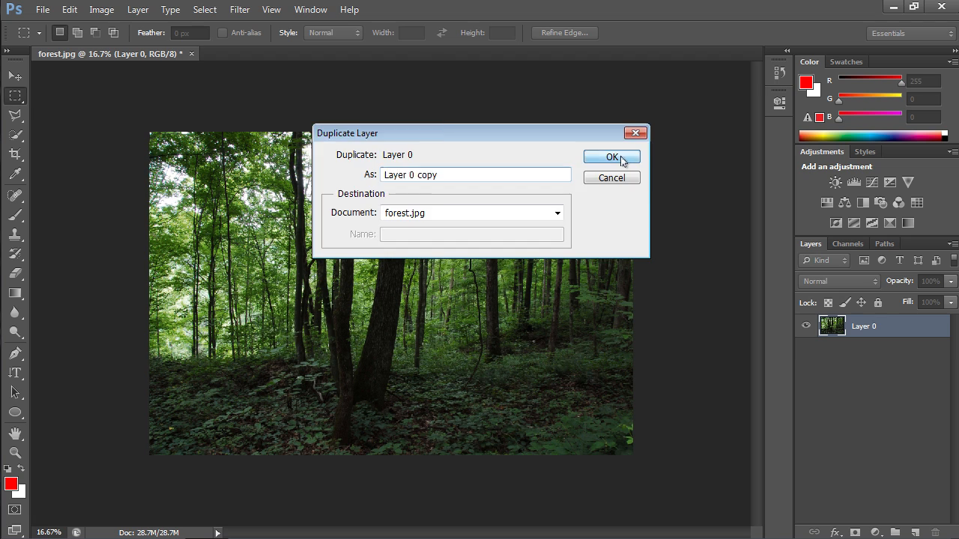
left_click(612, 157)
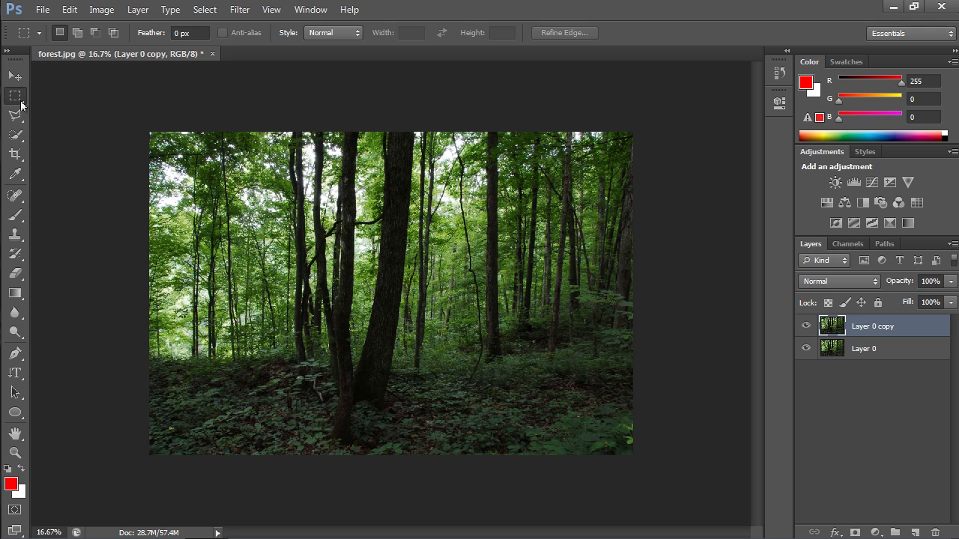
- Draw a rectangular marquee selection inset from the photo's edges
left_click_drag(225, 179, 581, 411)
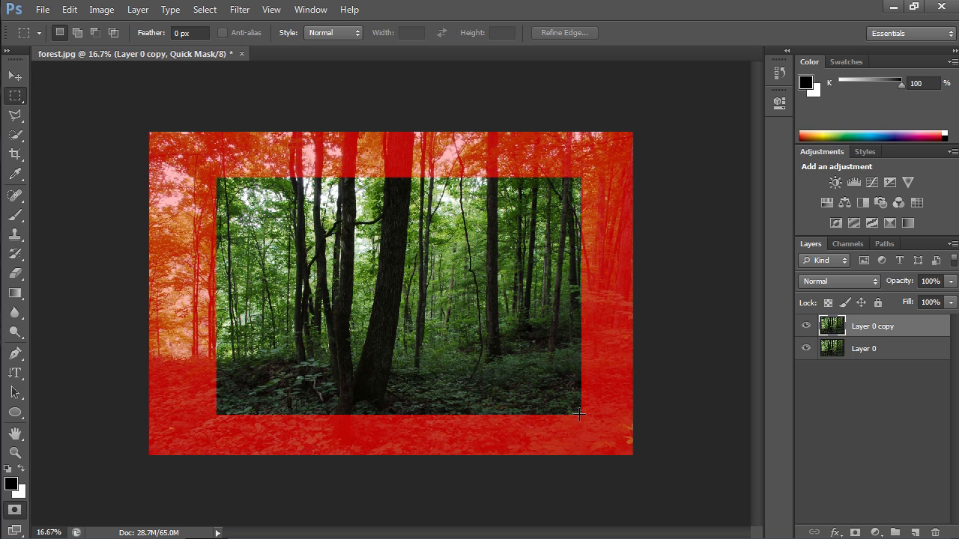
- Apply a Gaussian Blur of around 50 pixels to the quick mask
left_click(240, 9)
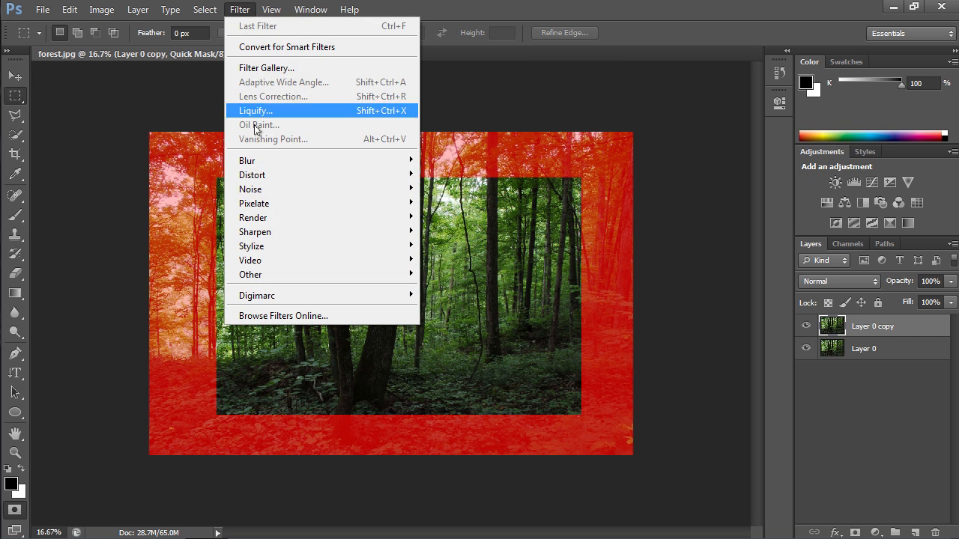
mouse_move(248, 159)
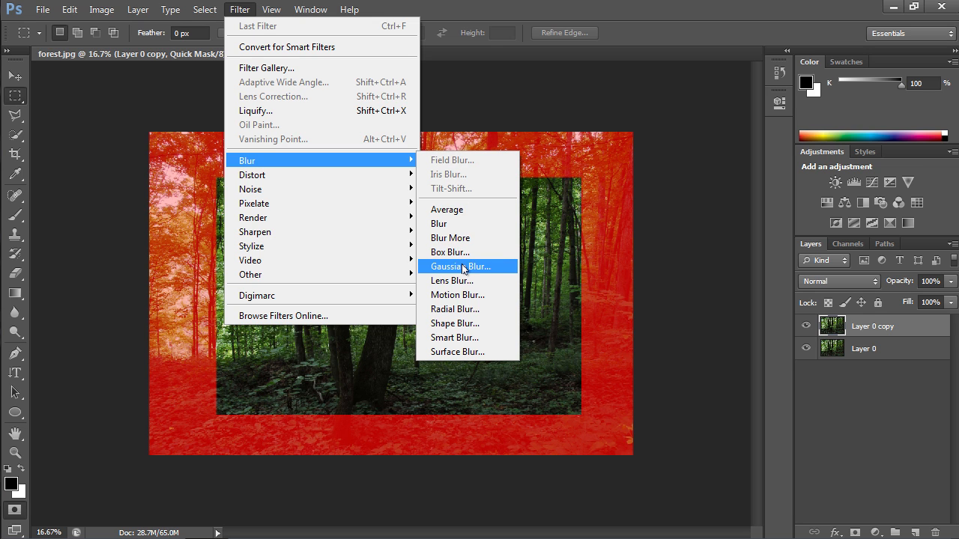
left_click(459, 267)
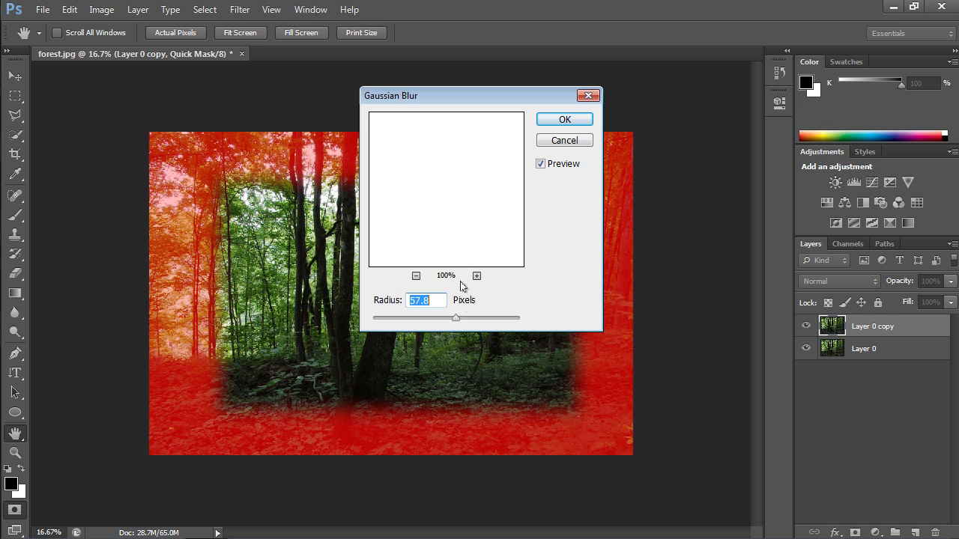
left_click_drag(456, 317, 448, 317)
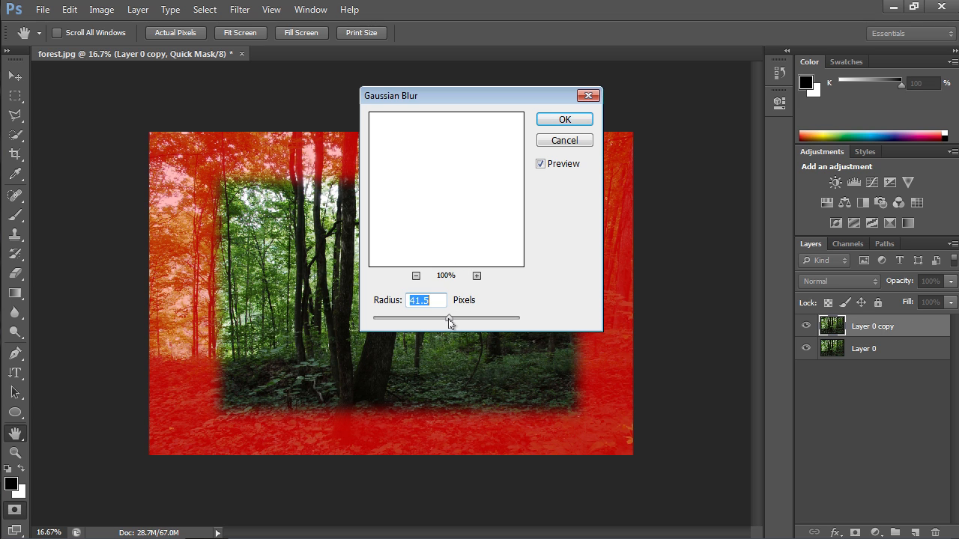
left_click_drag(448, 318, 452, 318)
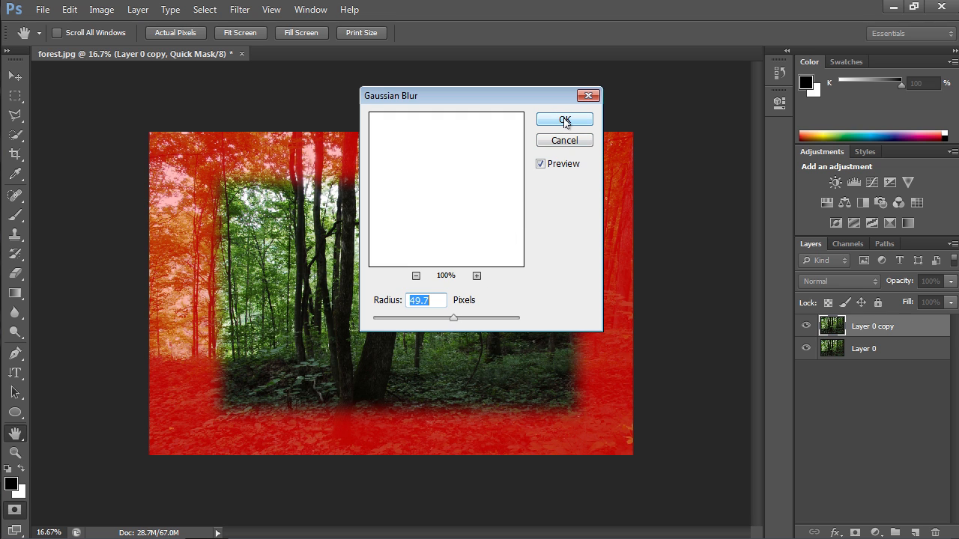
left_click(563, 120)
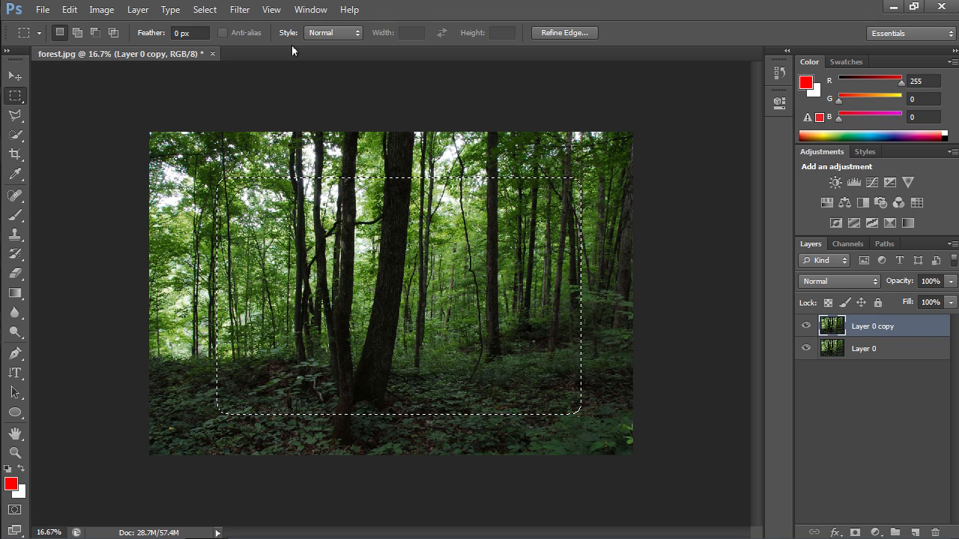
- Invert the selection and add it as a layer mask on Layer 0 copy
left_click(204, 9)
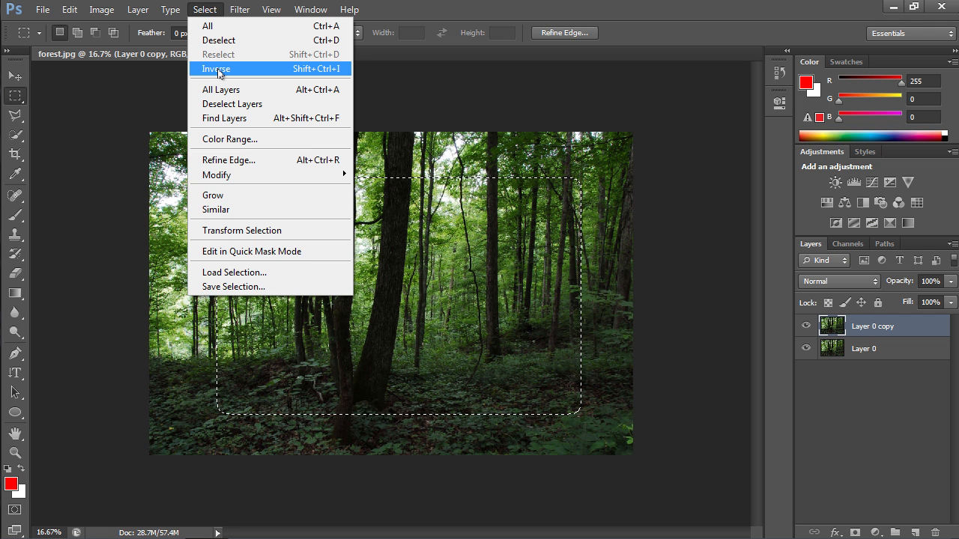
left_click(216, 69)
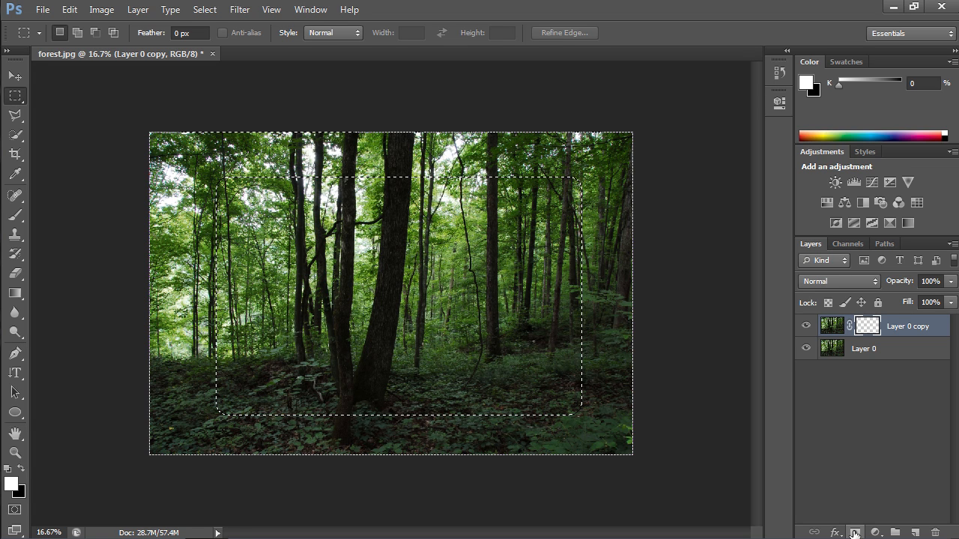
left_click(854, 533)
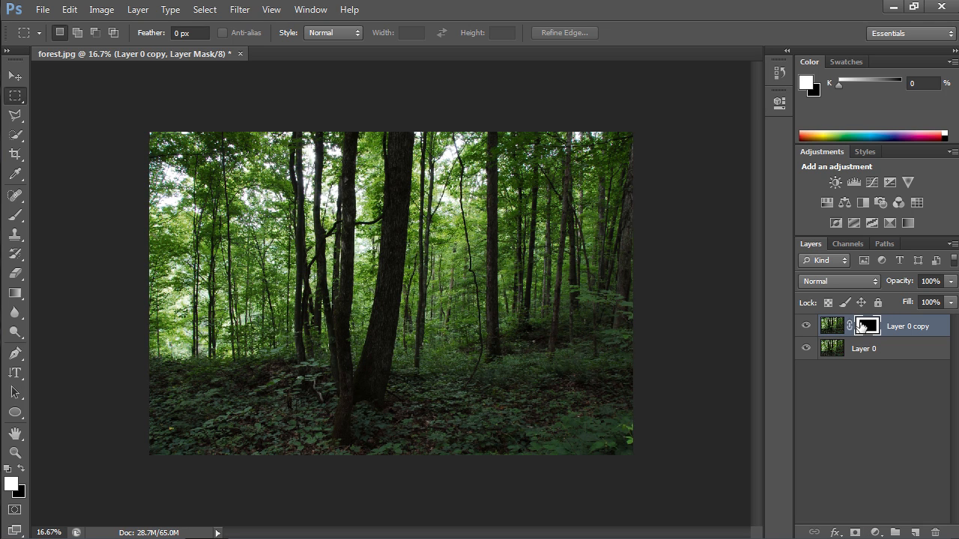
- Set Layer 0 copy to Multiply blending at about 51% opacity
left_click(838, 281)
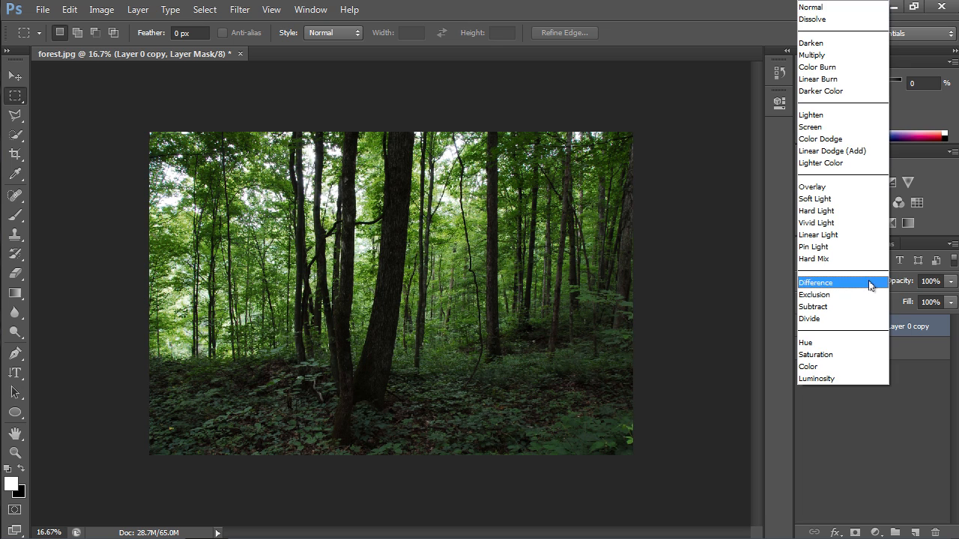
mouse_move(836, 54)
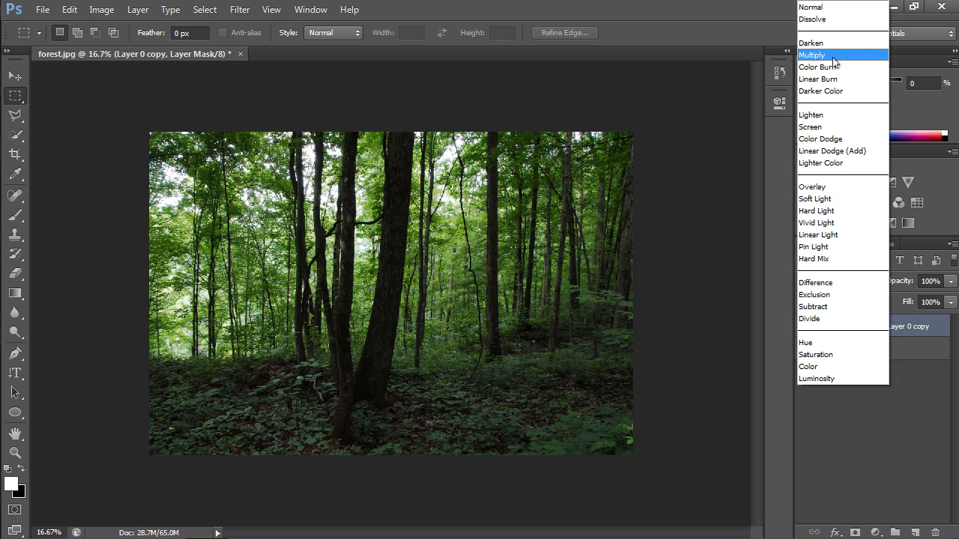
left_click(812, 54)
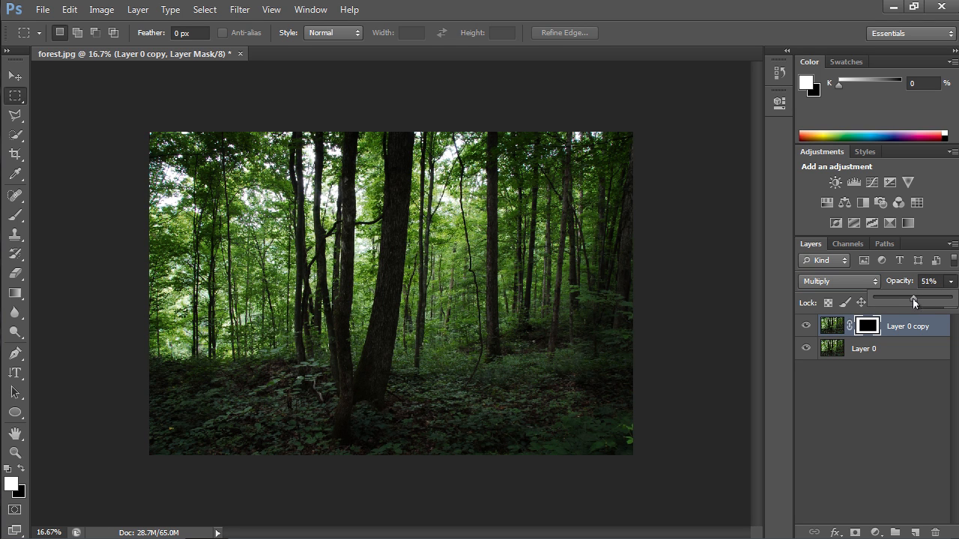
left_click_drag(913, 299, 911, 300)
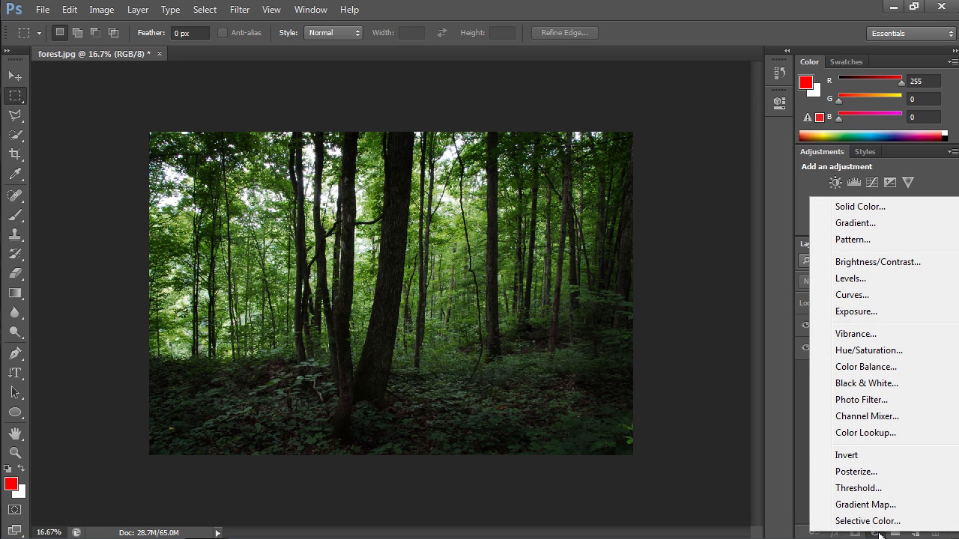
mouse_move(860, 210)
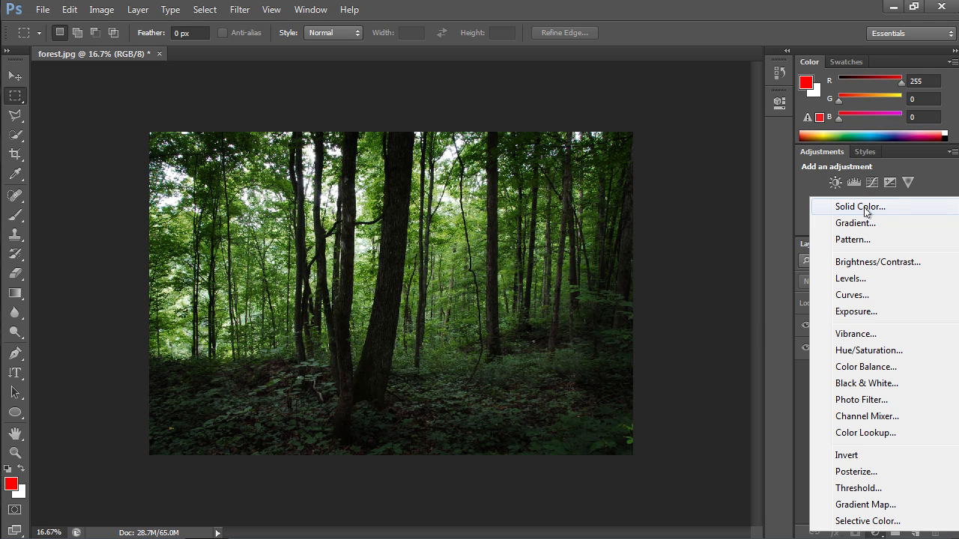
- Add a Solid Color fill layer set to black #000000
left_click(860, 207)
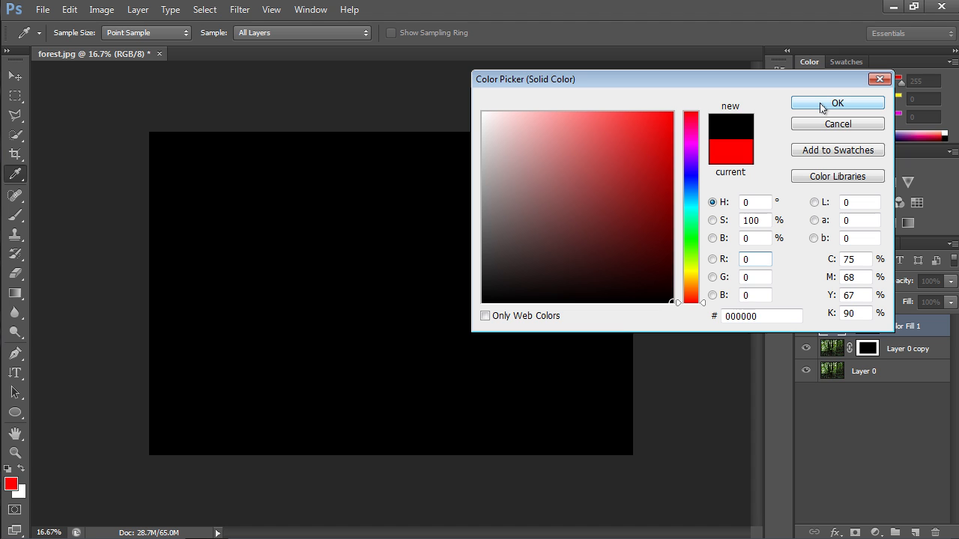
left_click(754, 259)
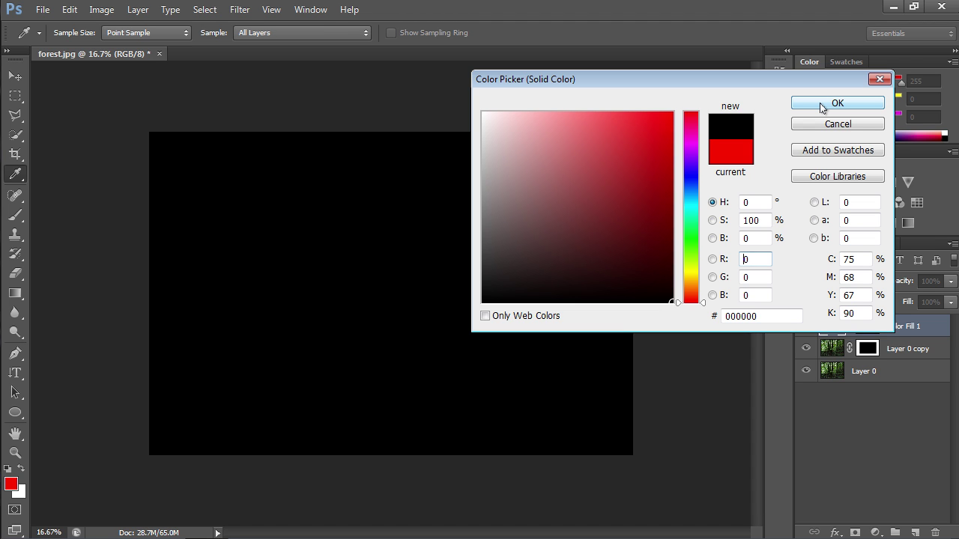
left_click(838, 102)
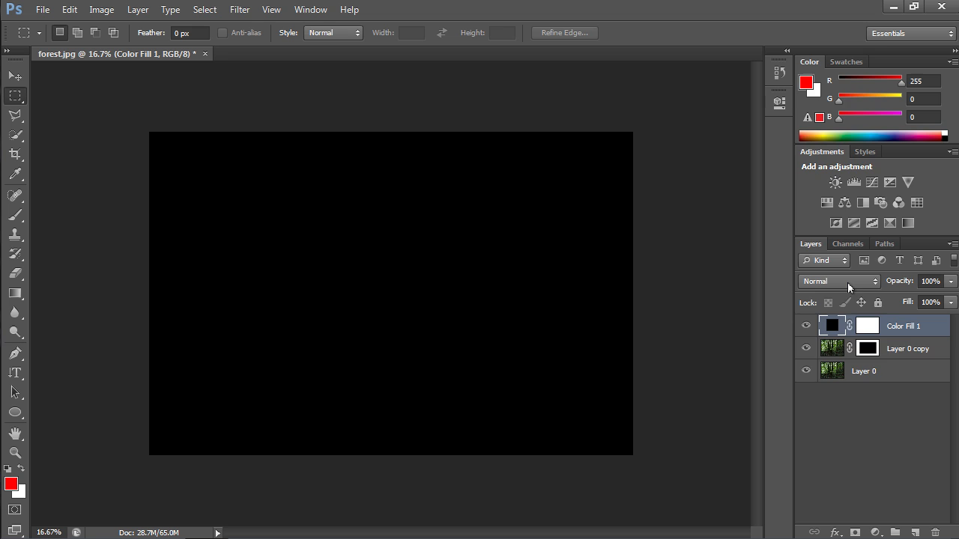
- Set Color Fill 1 to Color blending at about 44% opacity
left_click(839, 281)
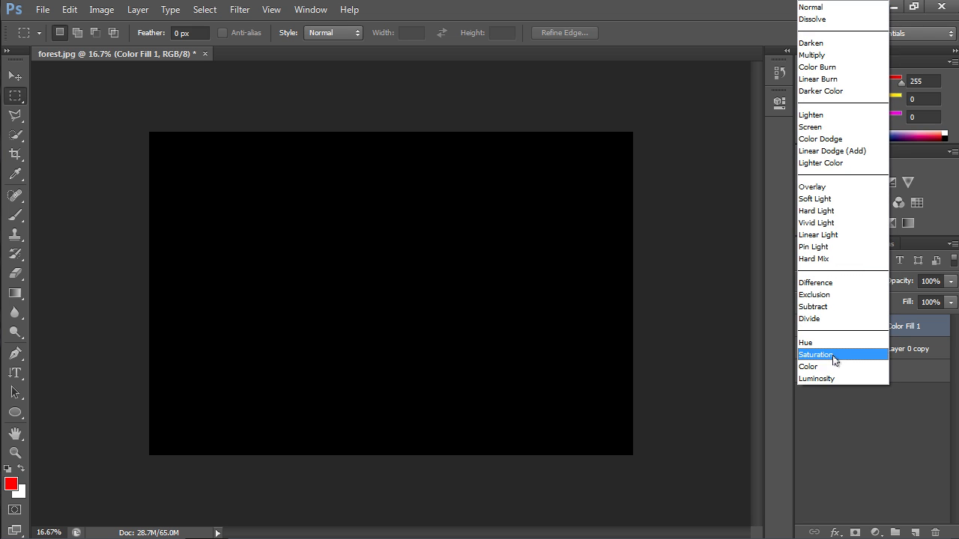
mouse_move(833, 366)
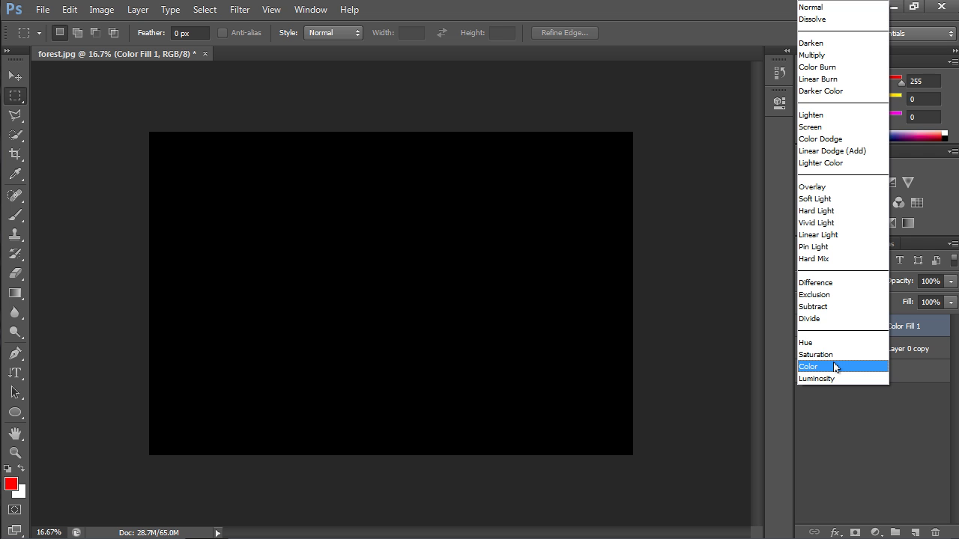
left_click(809, 366)
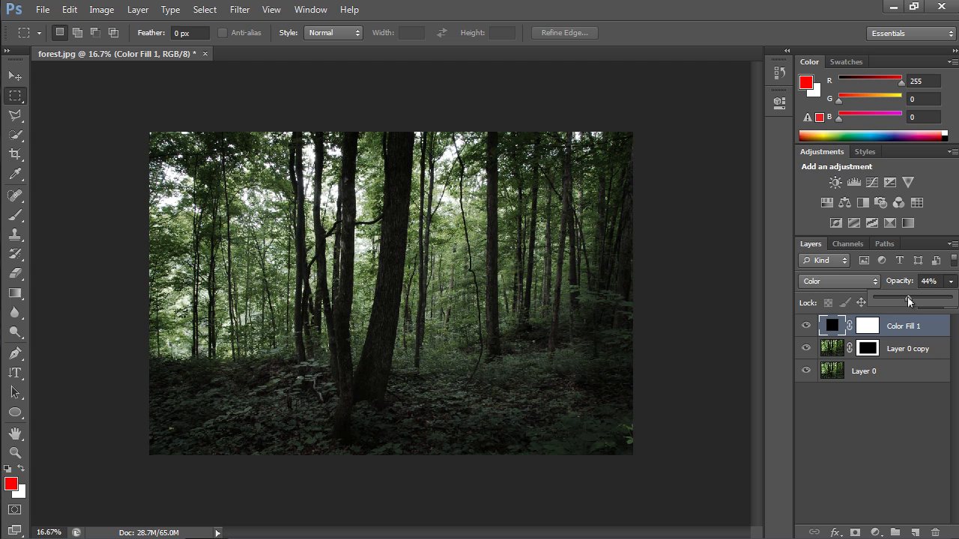
left_click_drag(910, 303, 906, 303)
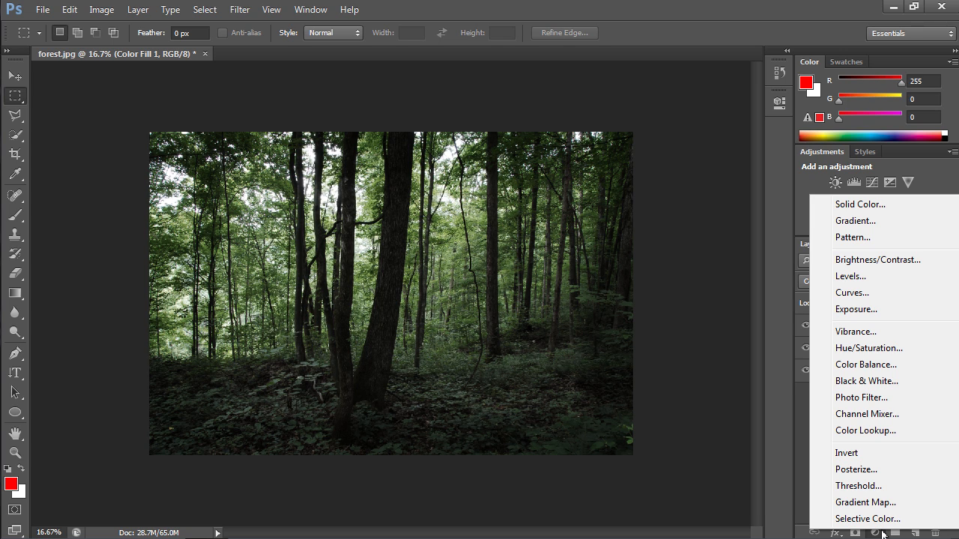
mouse_move(862, 399)
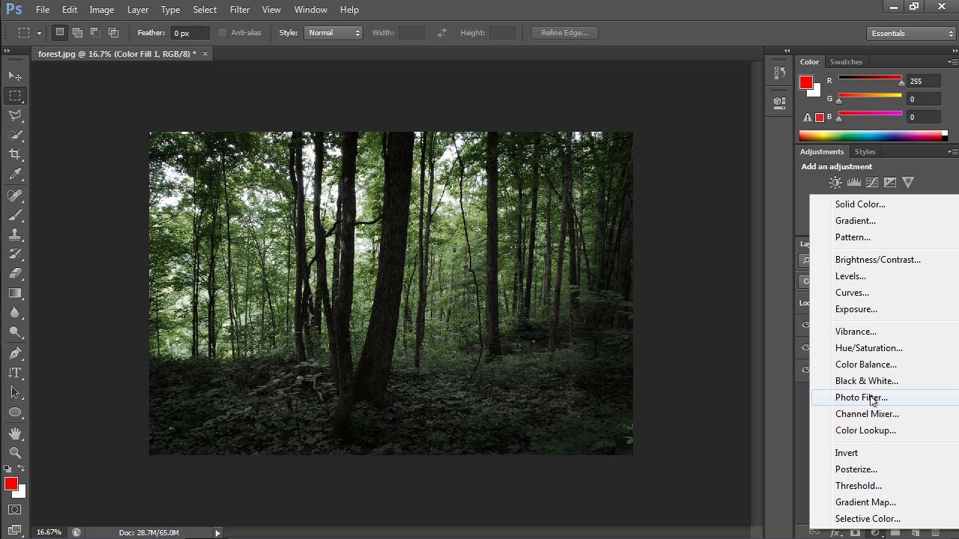
- Add a Photo Filter layer with Warming Filter (85) at 66% density
left_click(860, 399)
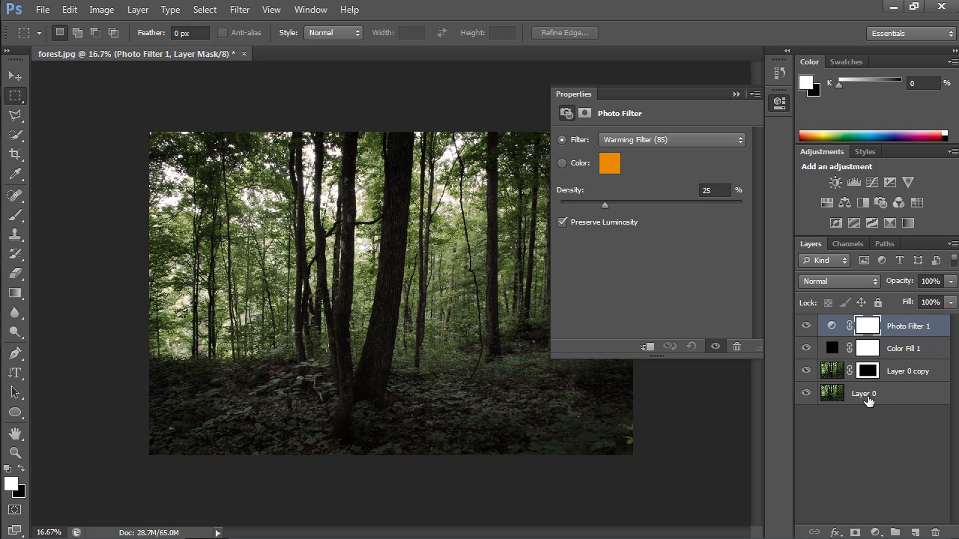
left_click_drag(606, 204, 632, 204)
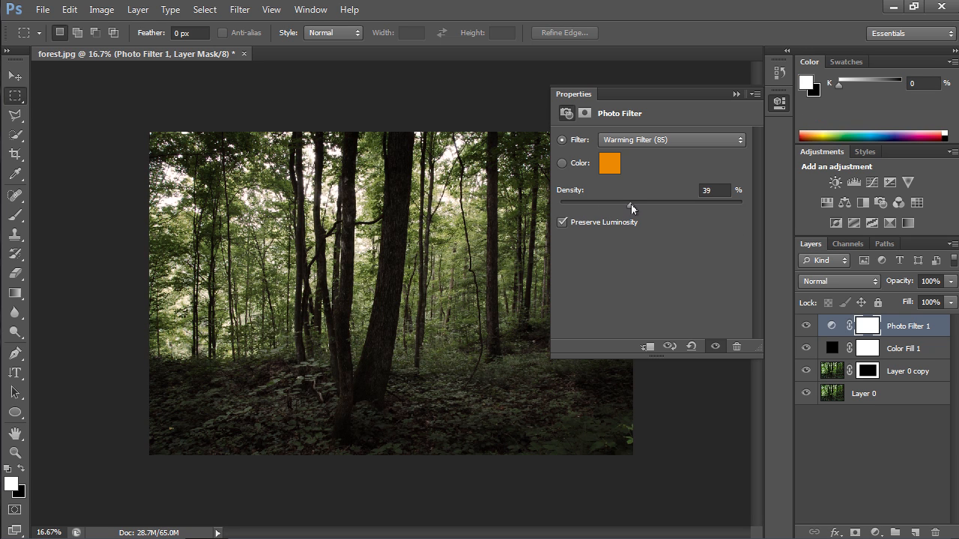
left_click_drag(632, 204, 669, 204)
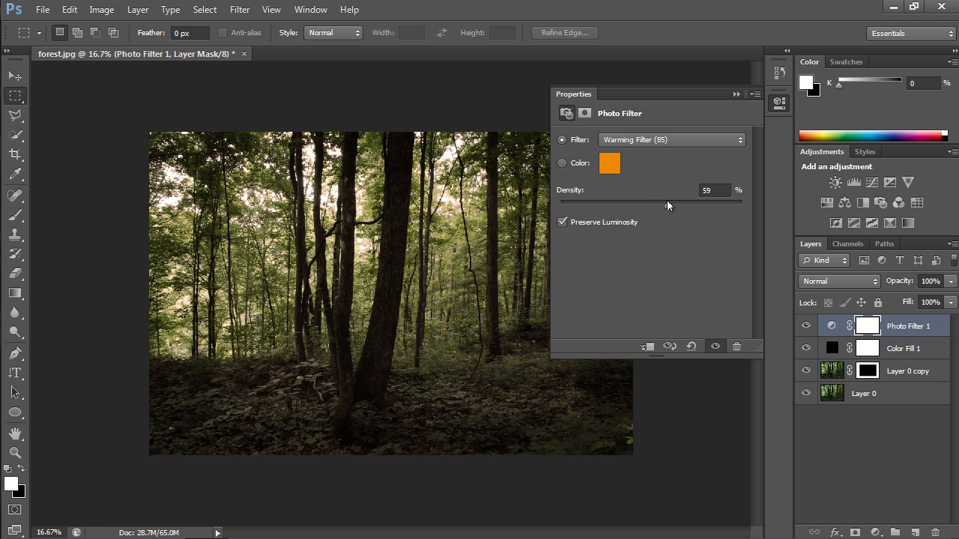
left_click_drag(667, 204, 679, 204)
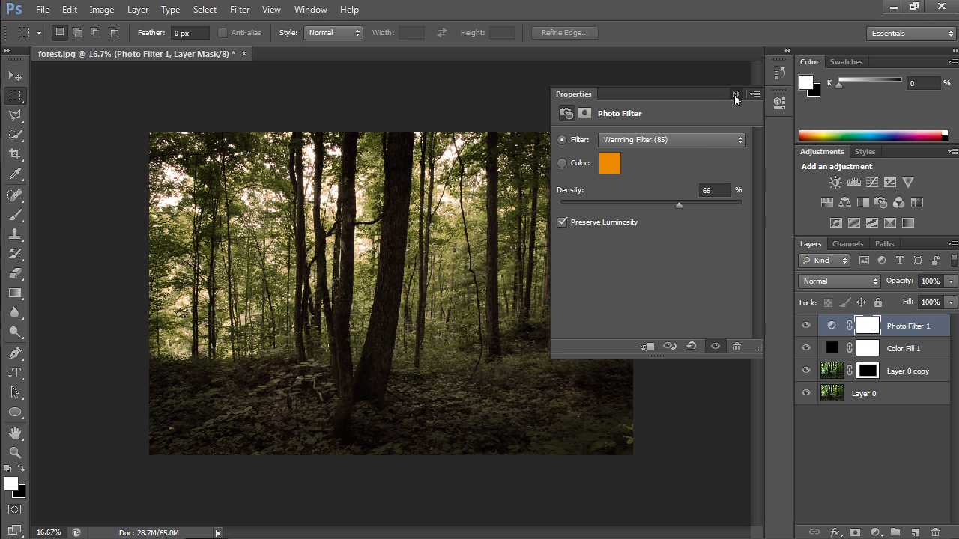
left_click(737, 94)
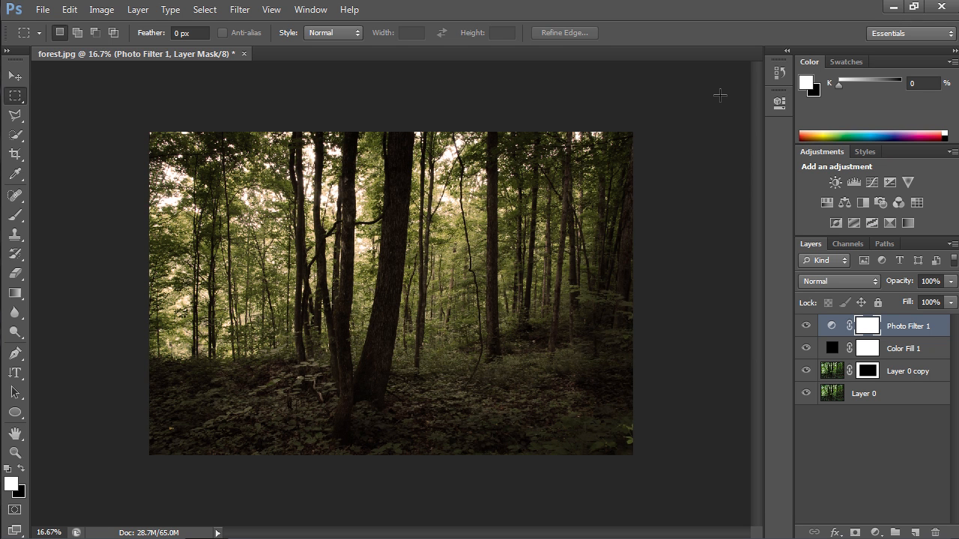